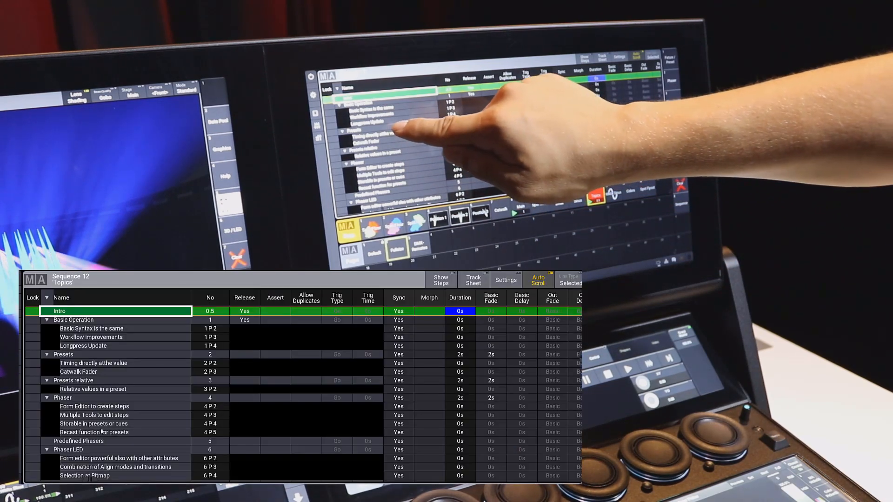
Step: Select cue 2 Part 2's Name cell and bring up the Edit Name keyboard for 'Timing directly atthe value'
click(93, 363)
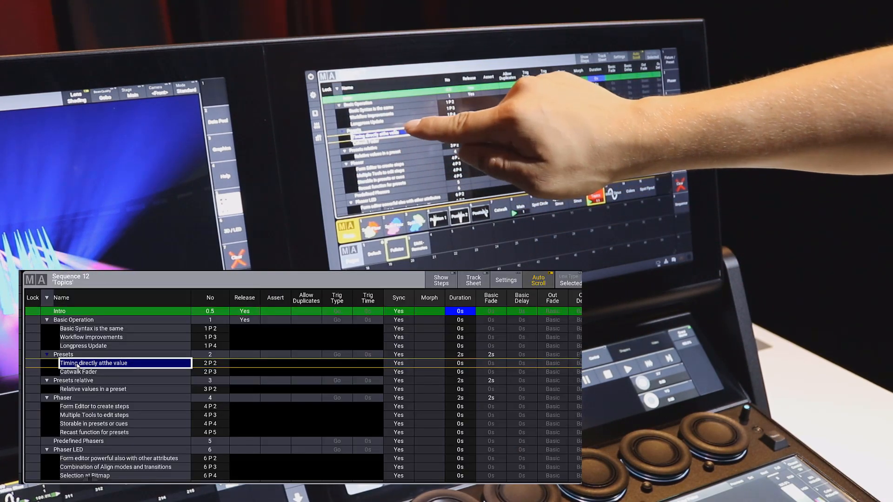
double_click(93, 363)
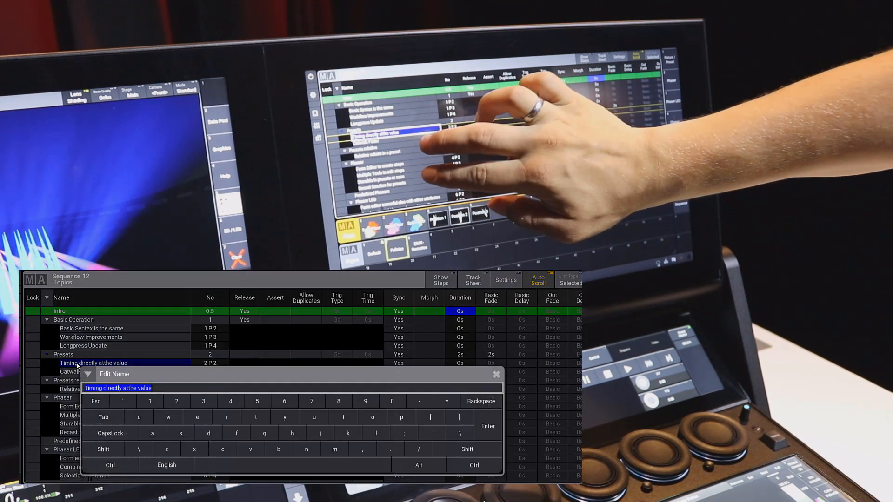